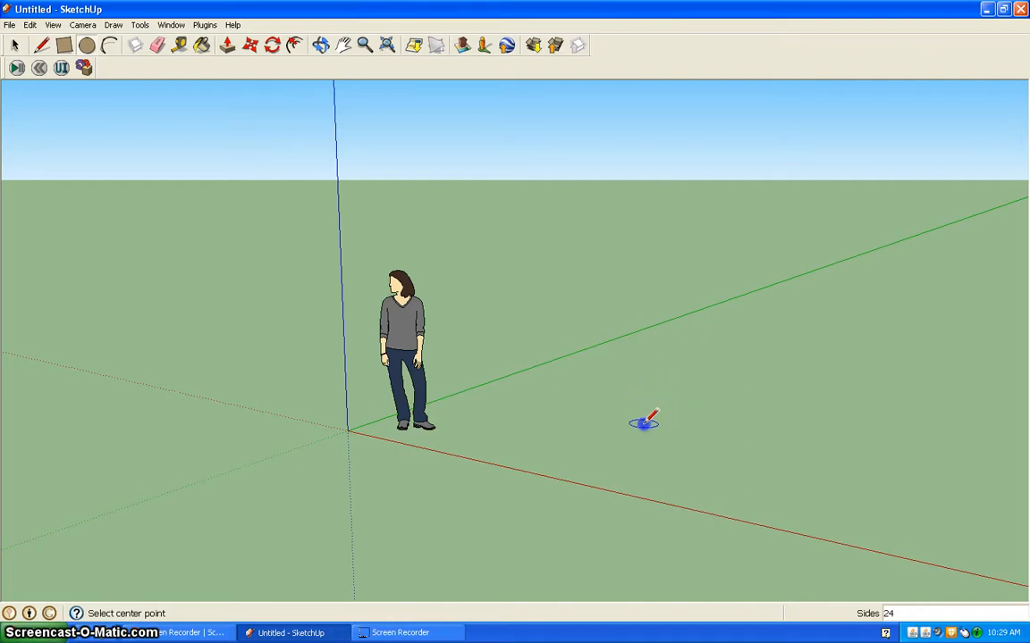
Place the centre of the small profile circle on the ground plane
click(643, 422)
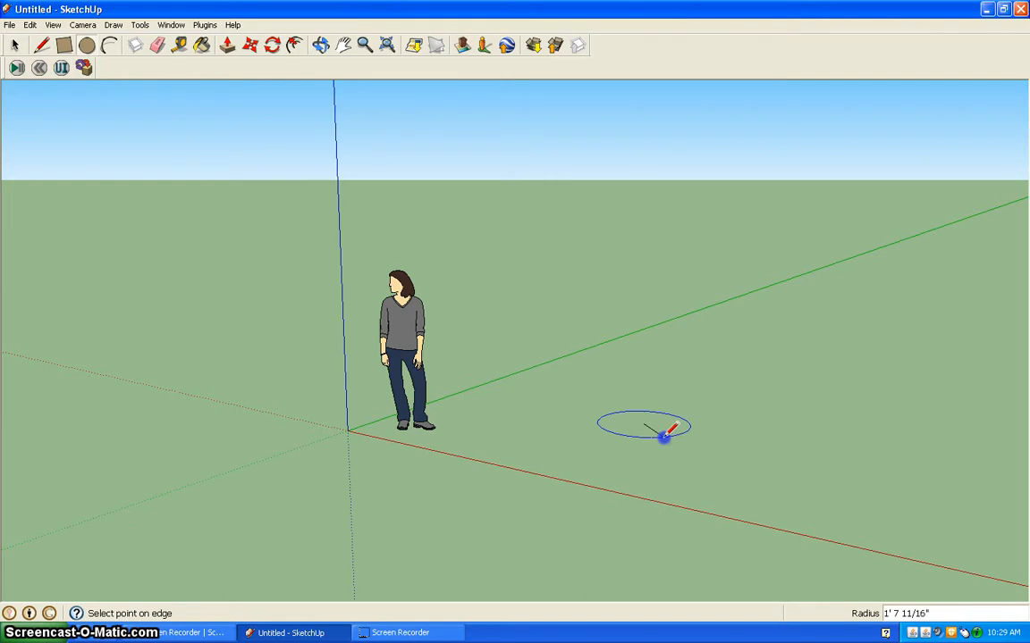
mouse_move(662, 425)
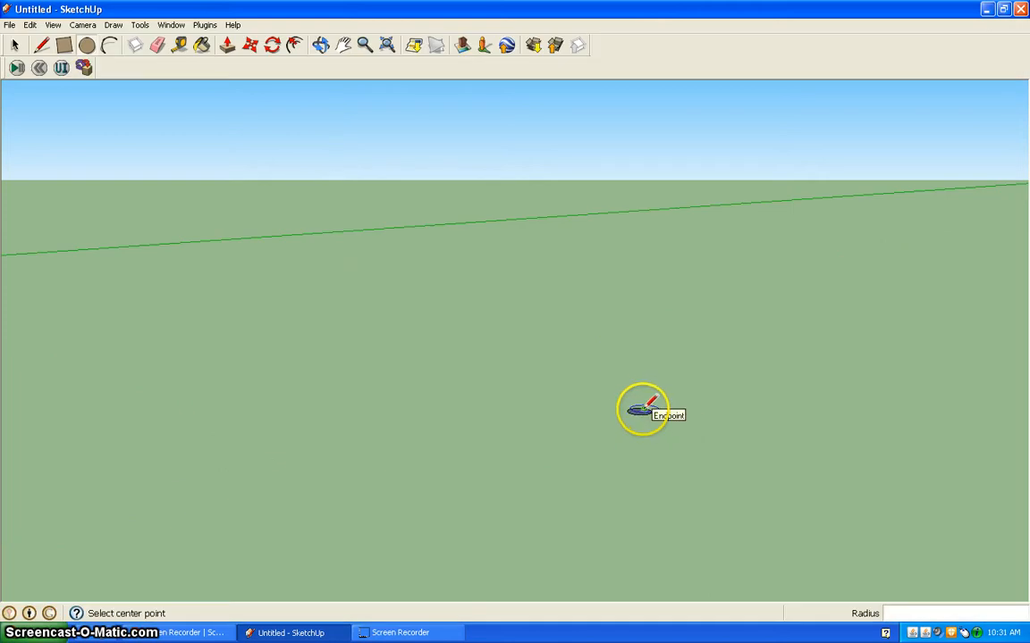
mouse_move(639, 412)
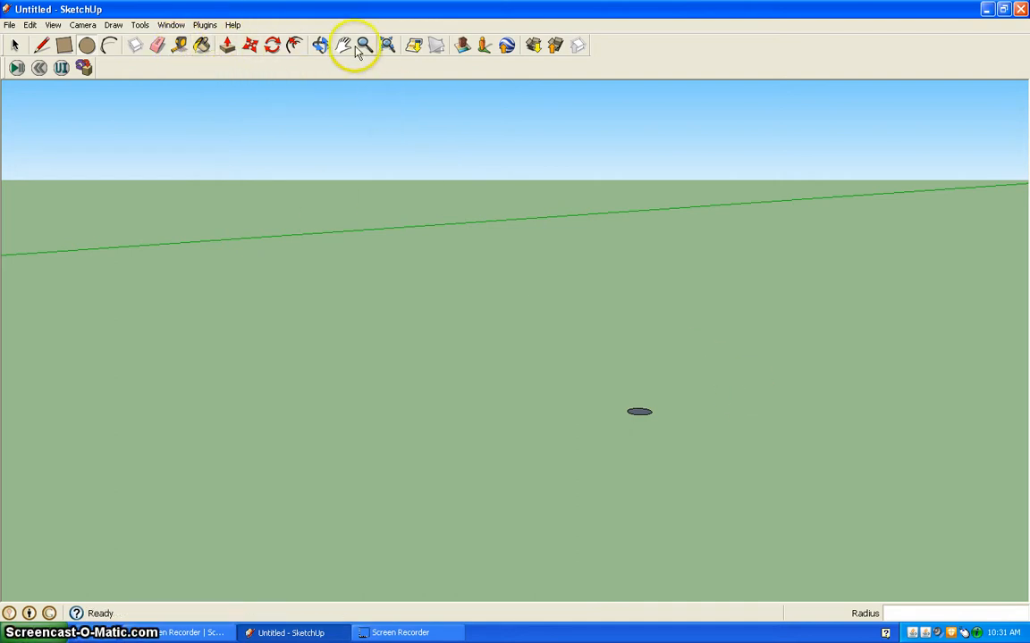
Start a line at the small circle's centre point
click(344, 46)
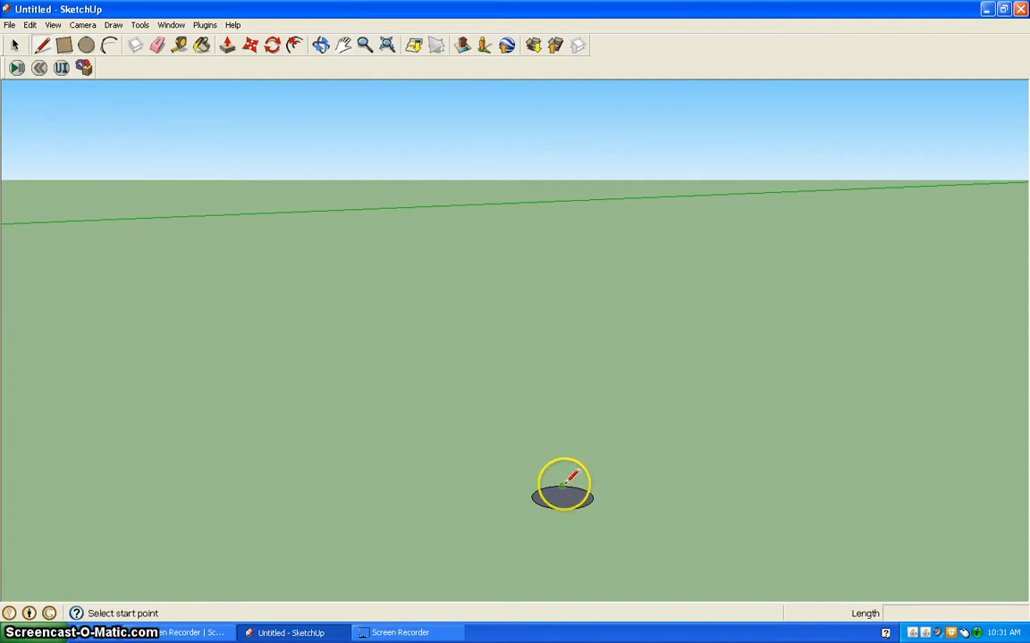
click(561, 484)
text(1")
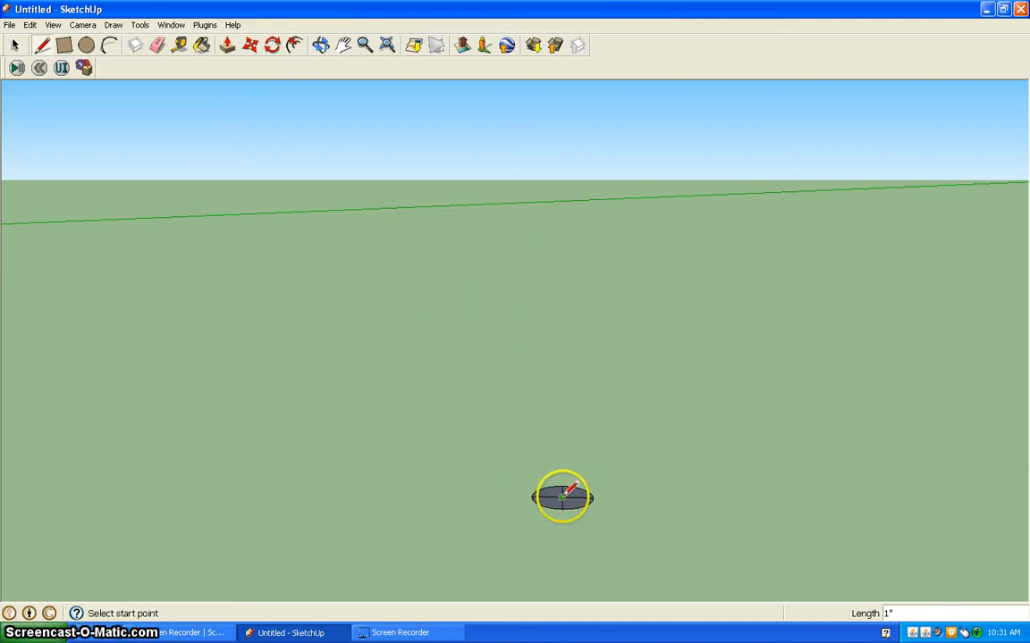
Draw the tall vertical shaft line upward from the circle's centre
click(562, 496)
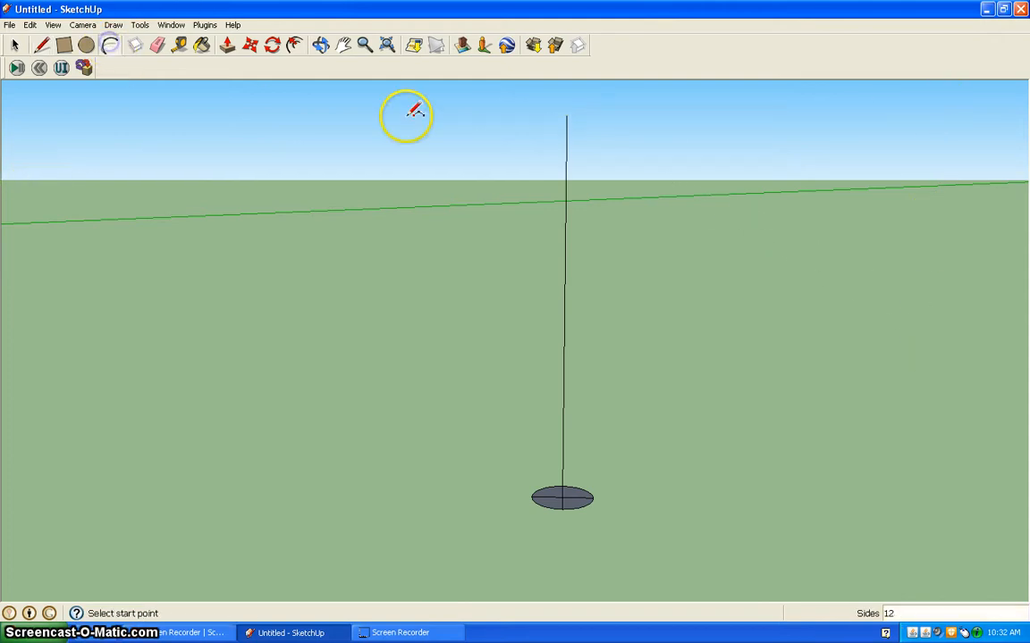
mouse_move(565, 114)
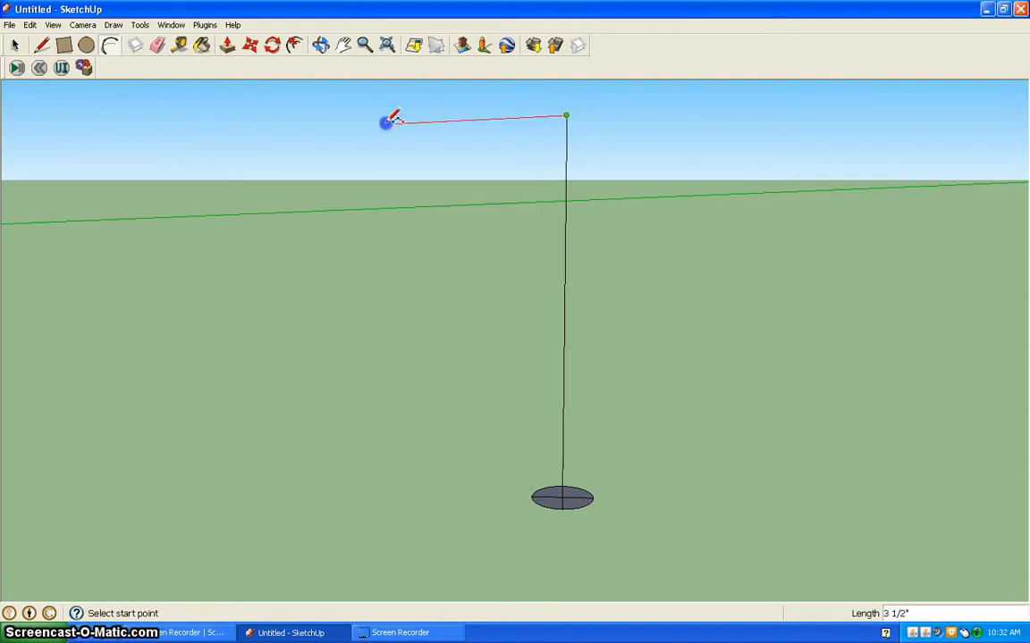
mouse_move(344, 125)
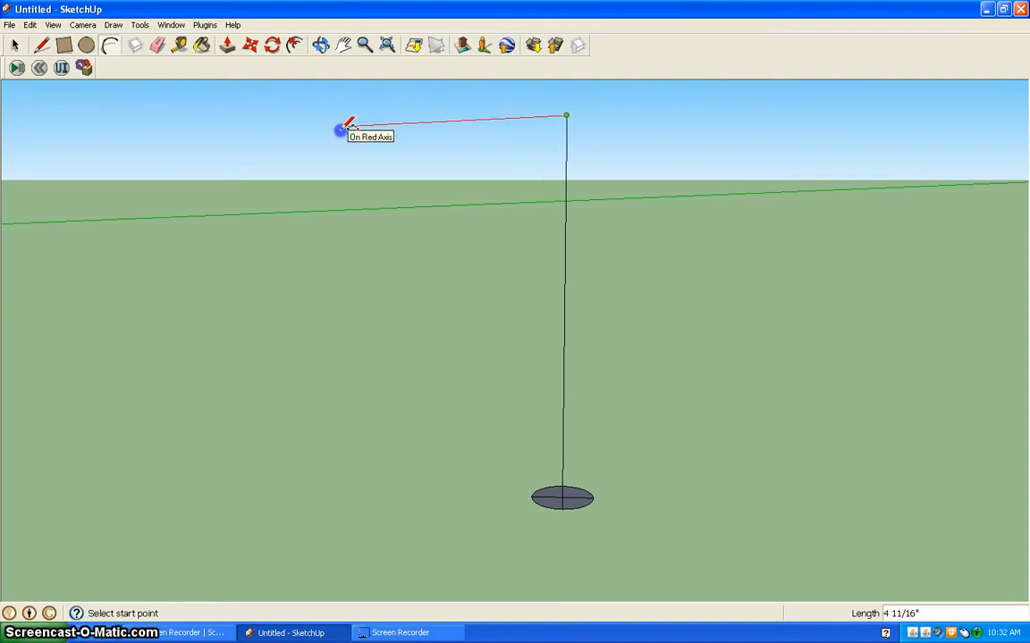
mouse_move(350, 123)
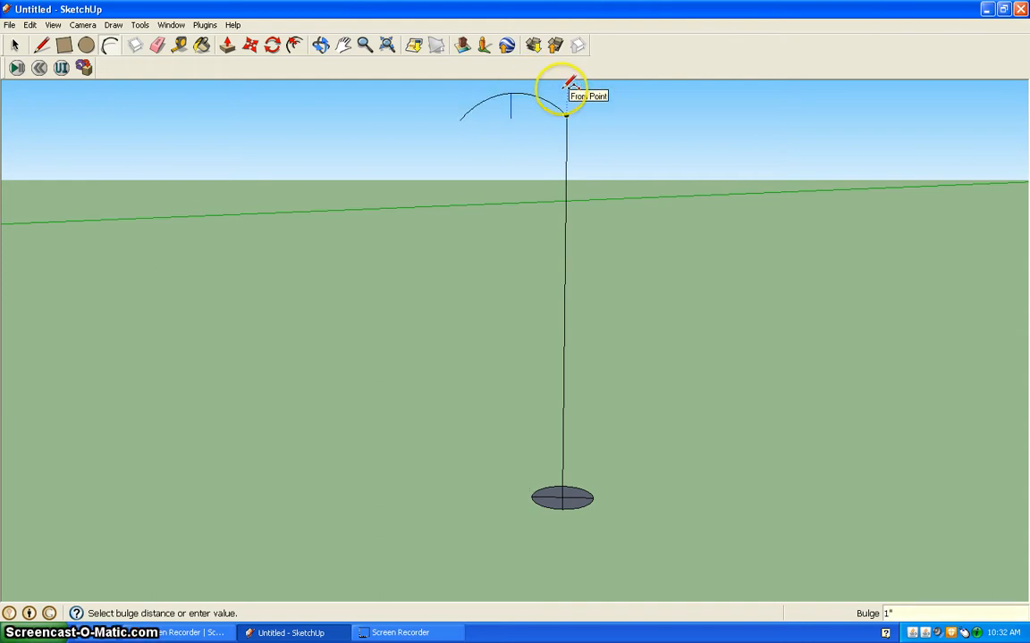
Set the bulge of the hook arc curving from the shaft's top
click(295, 46)
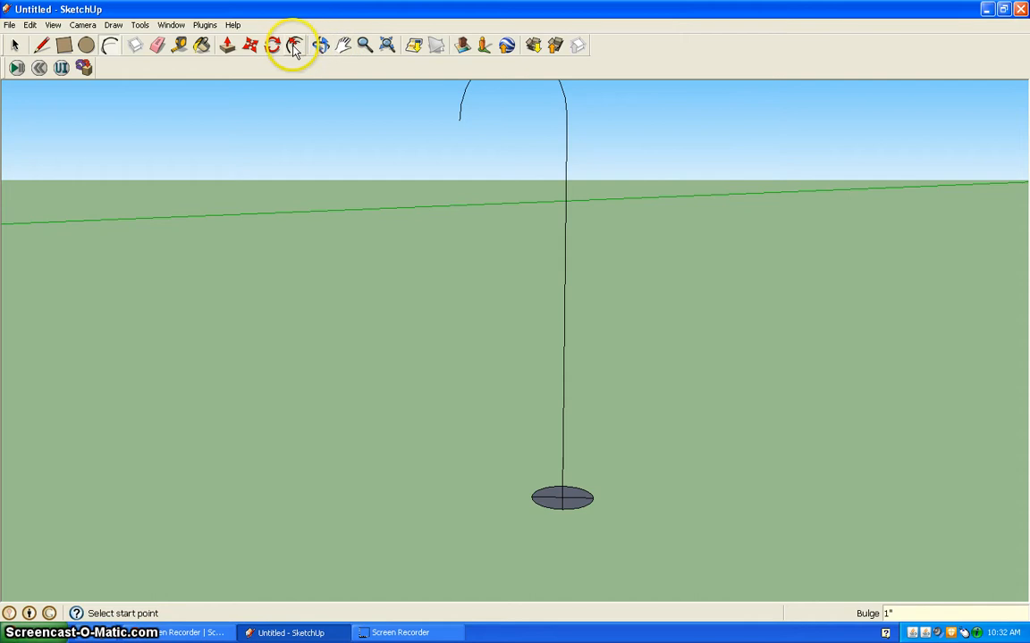
Switch to the Eraser to clear stray edges crossing the circle
click(295, 44)
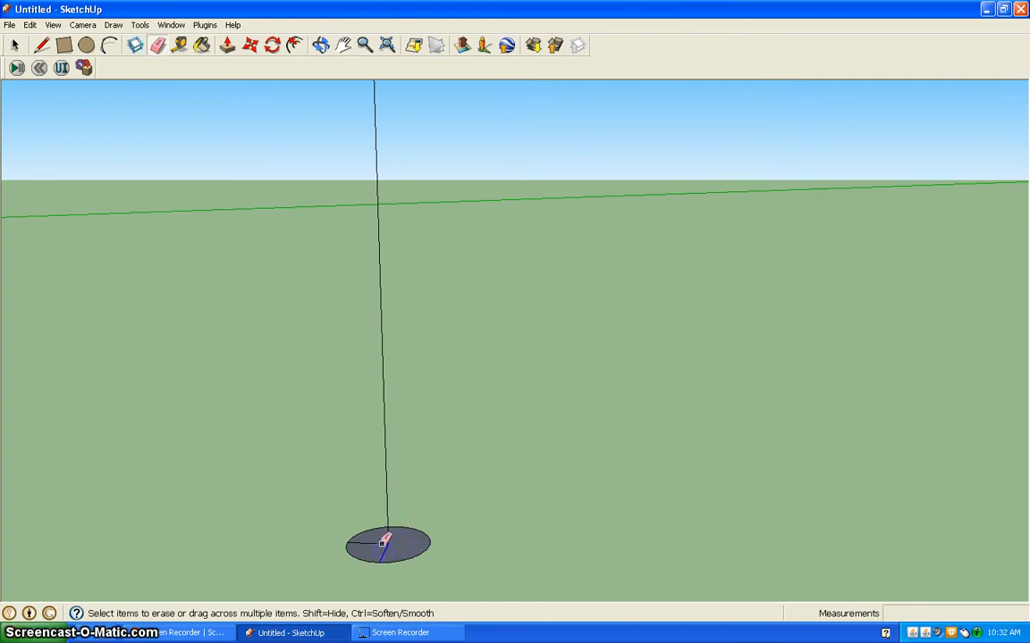
mouse_move(358, 346)
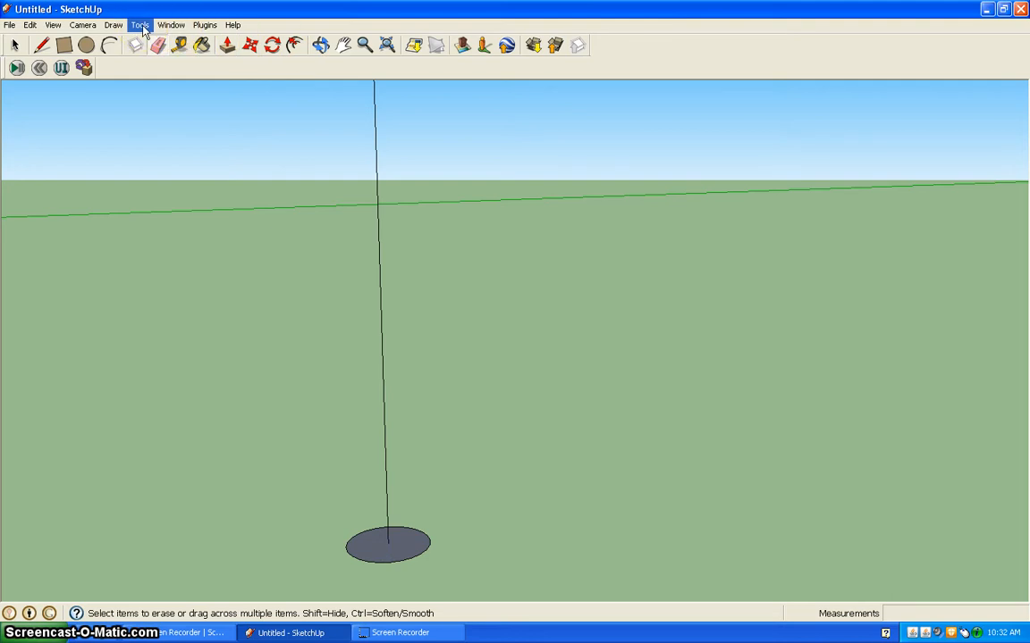
Sweep the circle face along the line and arc with Follow Me
click(139, 24)
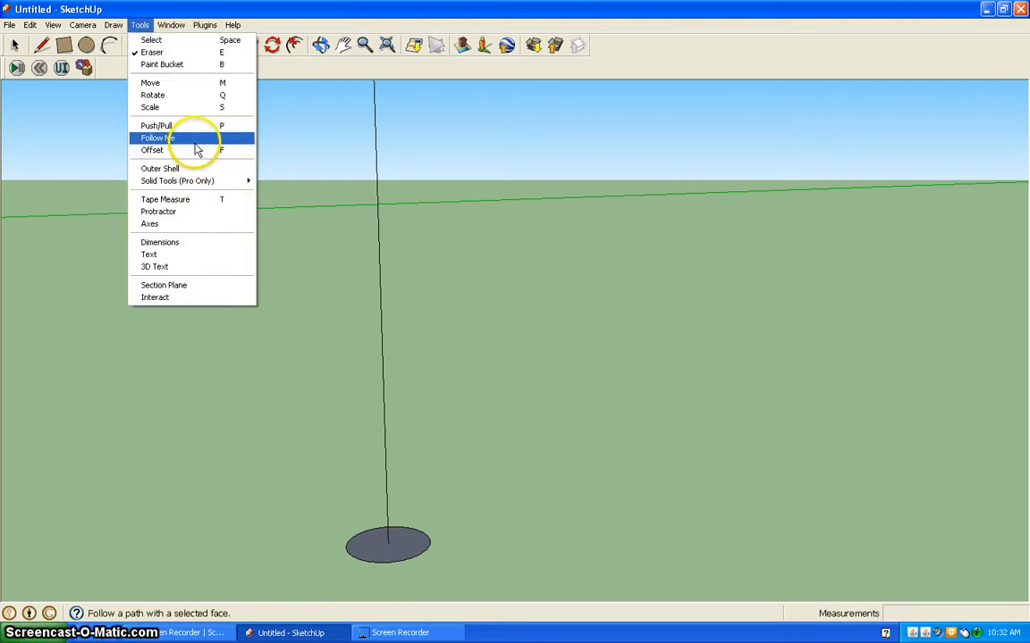
click(155, 125)
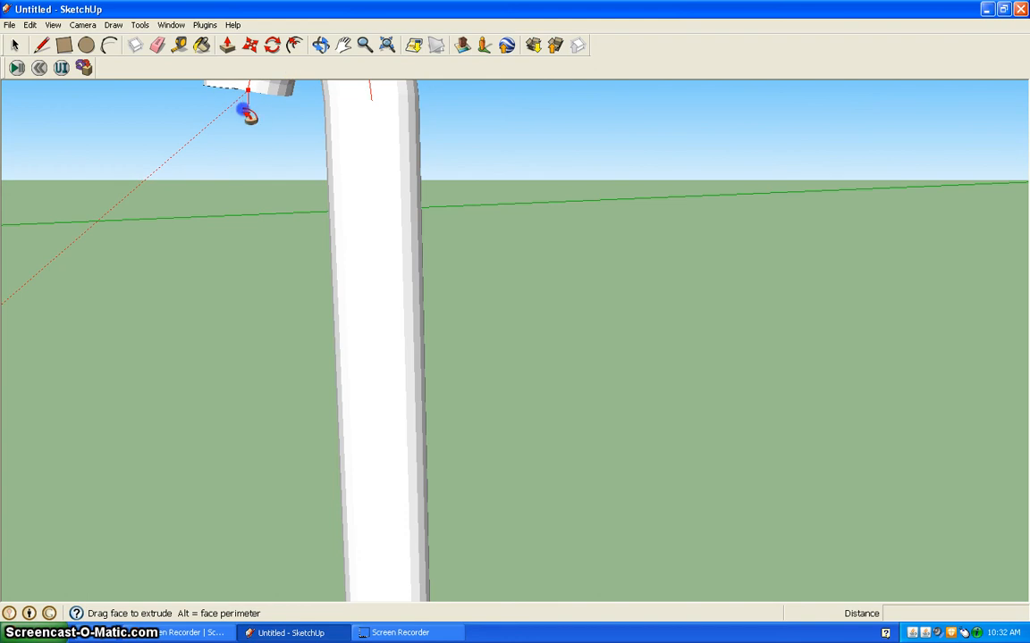
click(320, 46)
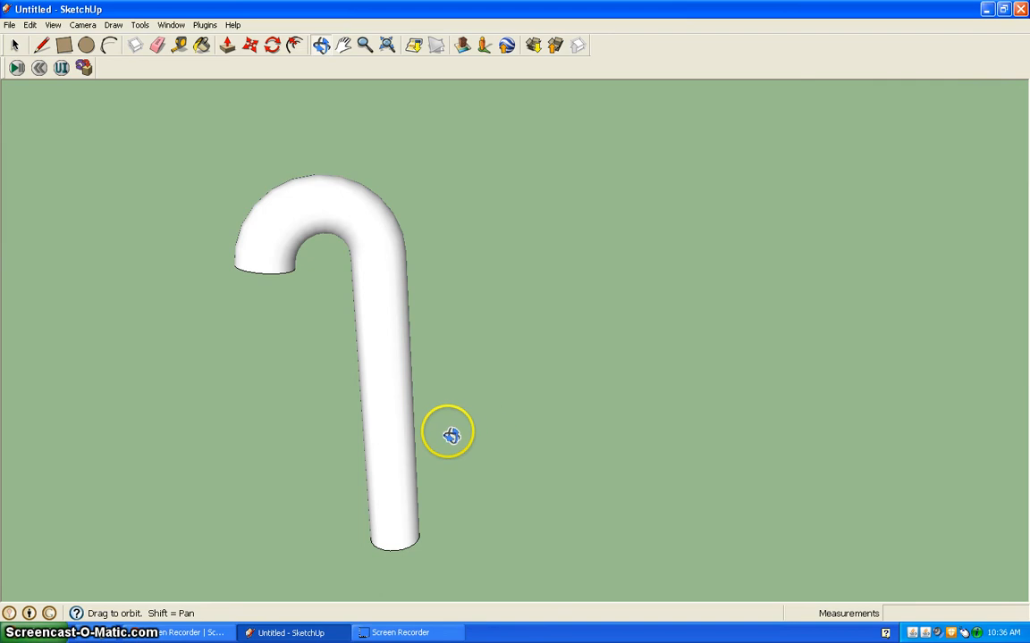
mouse_move(440, 424)
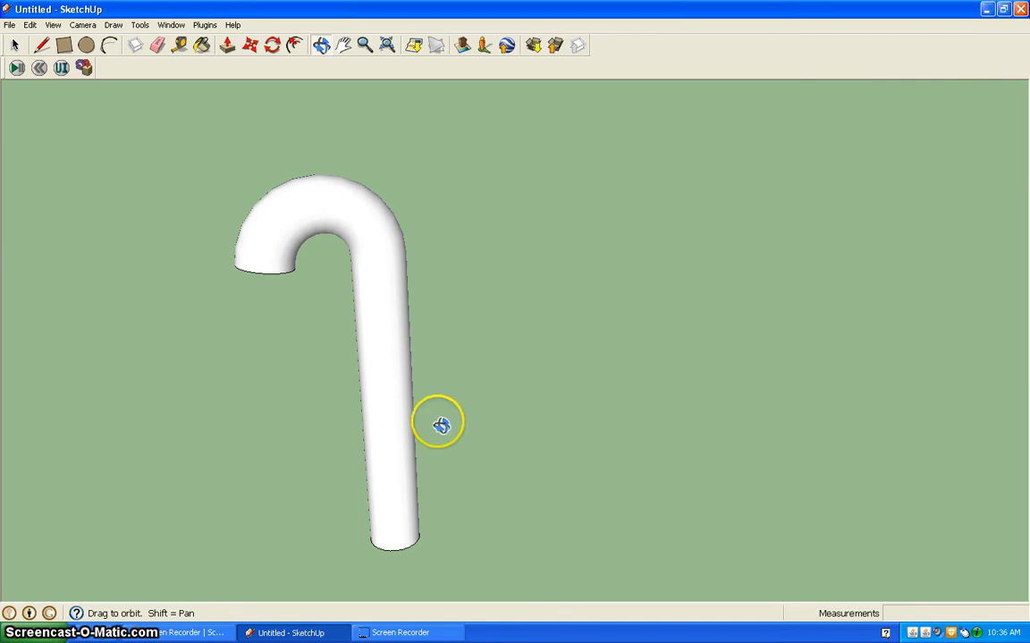